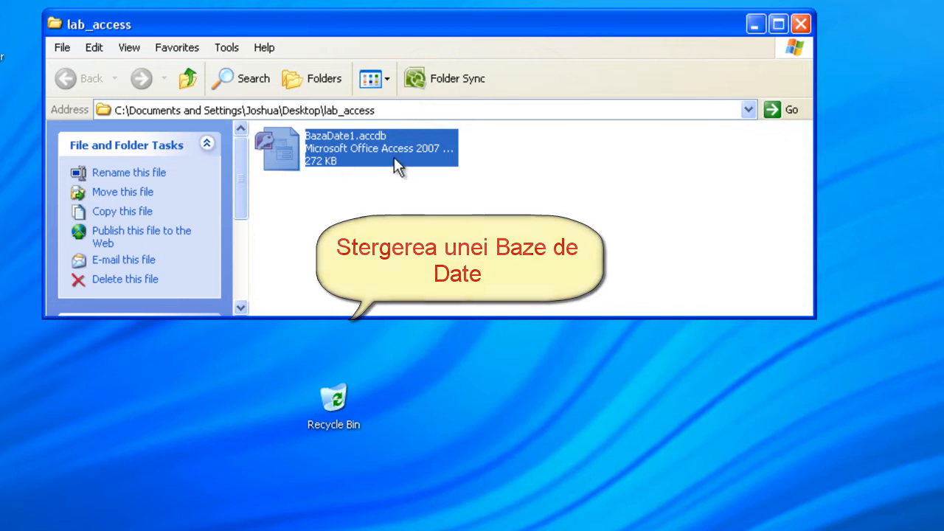
# Delete BazaDate1.accdb from lab_access via its context menu and confirm the deletion
pyautogui.rightClick(369, 148)
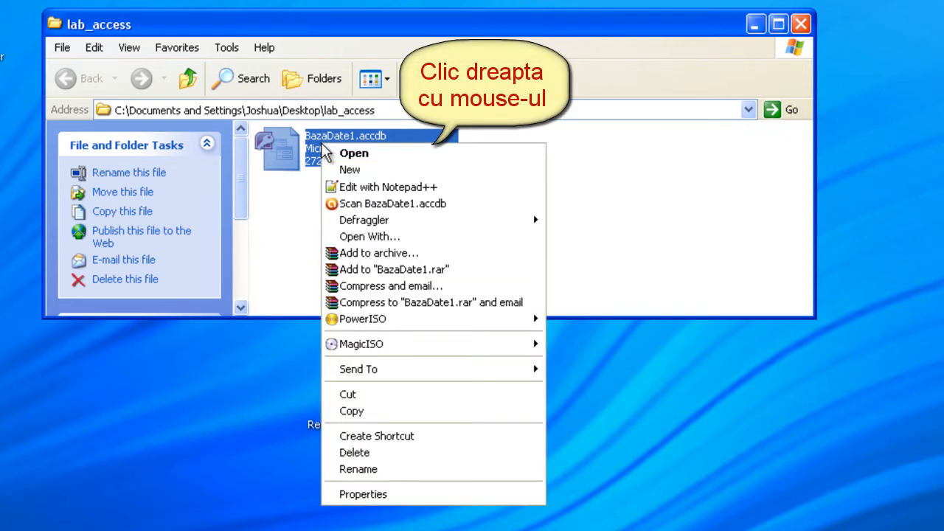
pyautogui.moveTo(361, 451)
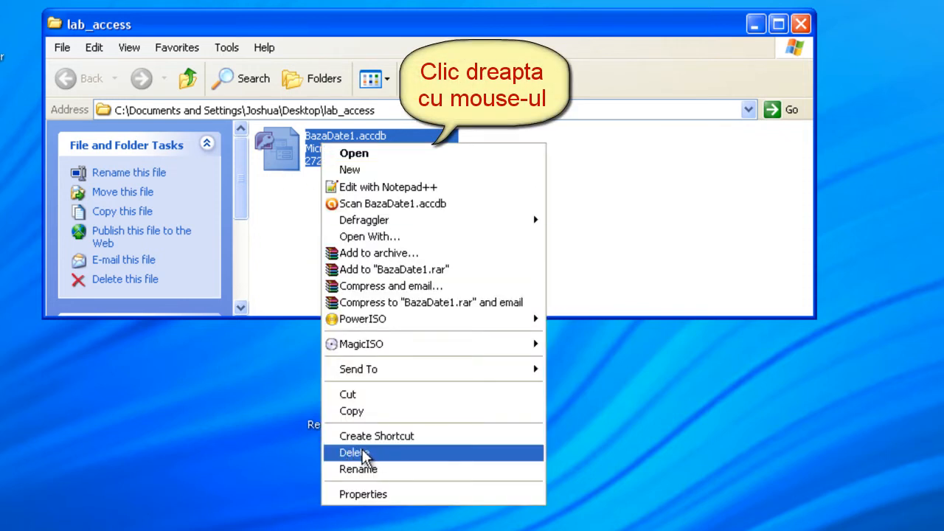
pyautogui.click(352, 452)
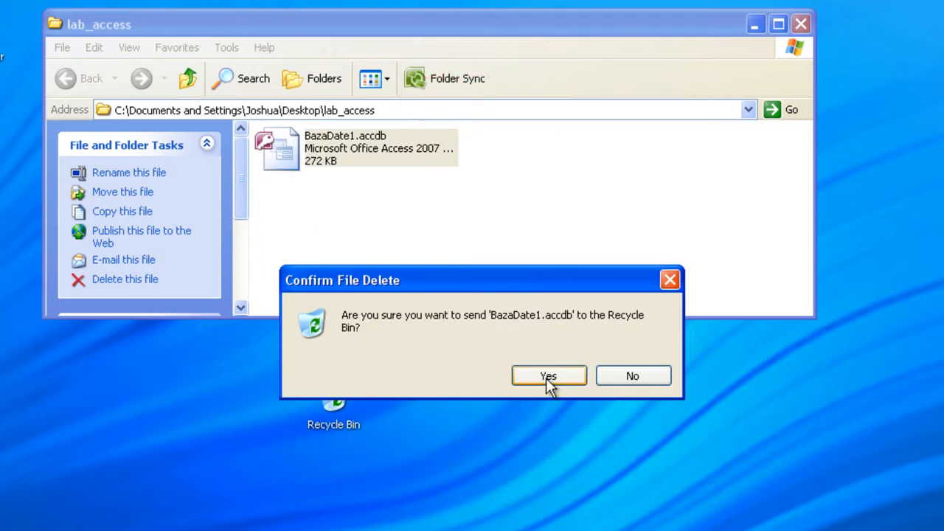
pyautogui.click(549, 376)
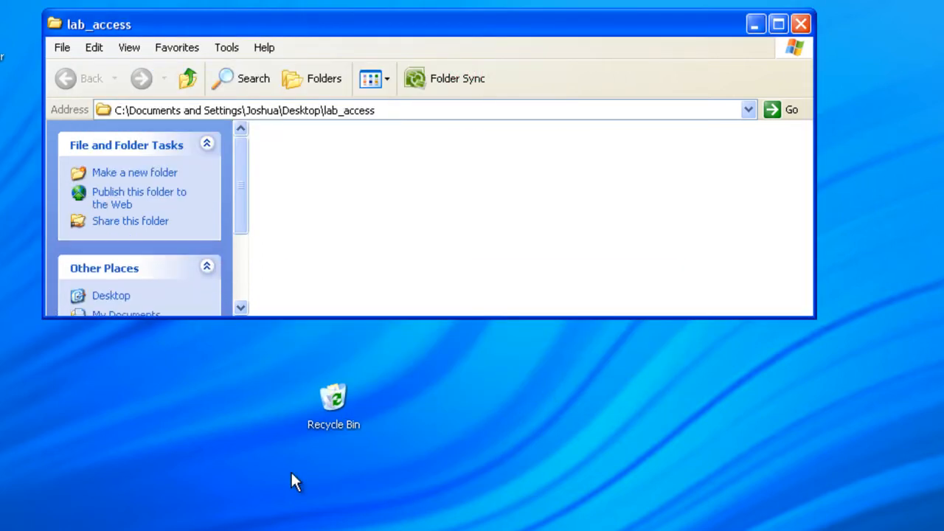
# Restore BazaDate1.accdb from the Recycle Bin back into lab_access
pyautogui.doubleClick(333, 398)
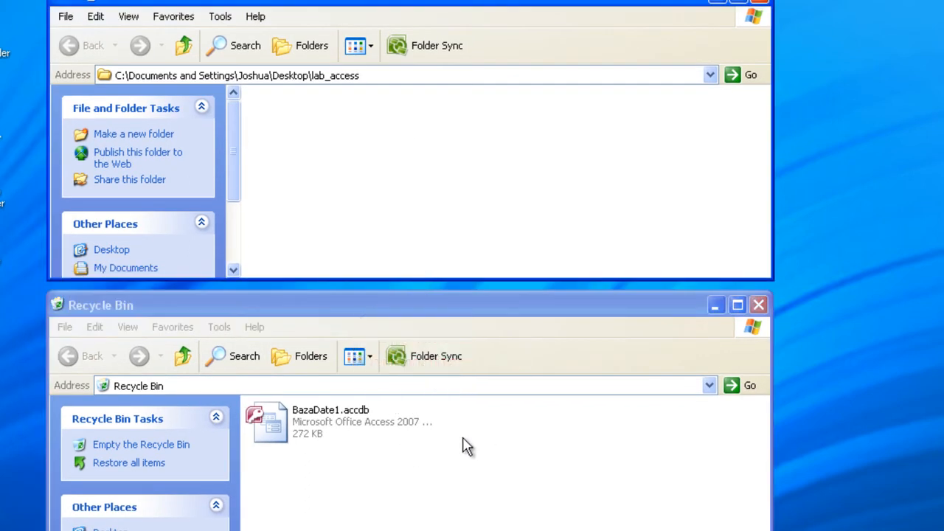
pyautogui.click(317, 422)
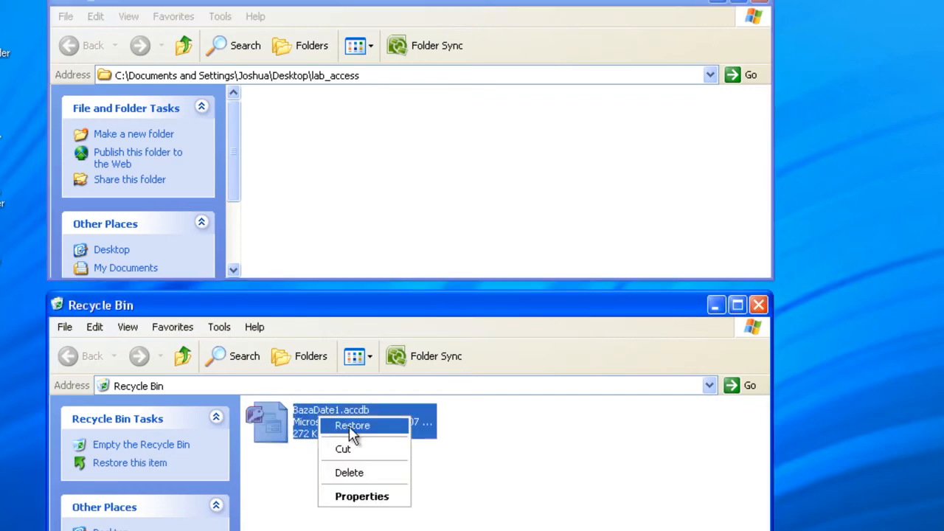
pyautogui.moveTo(360, 434)
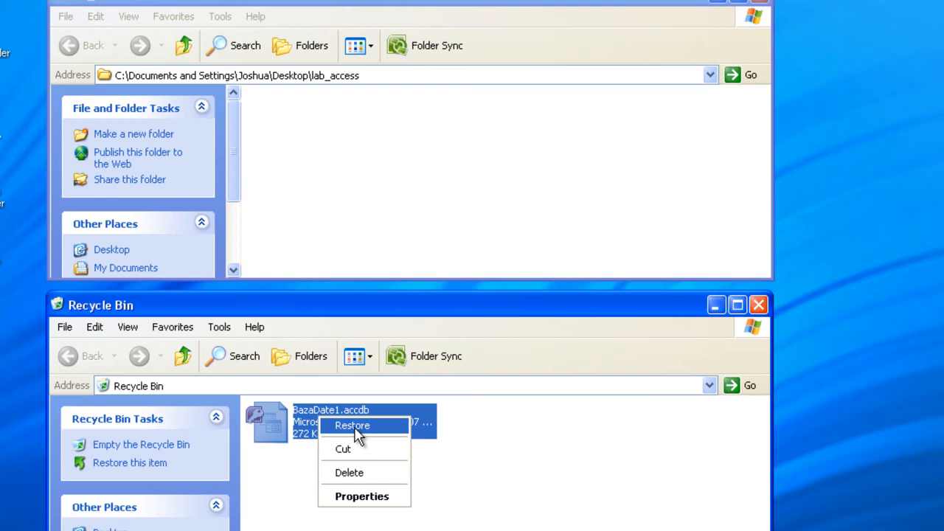
pyautogui.click(351, 425)
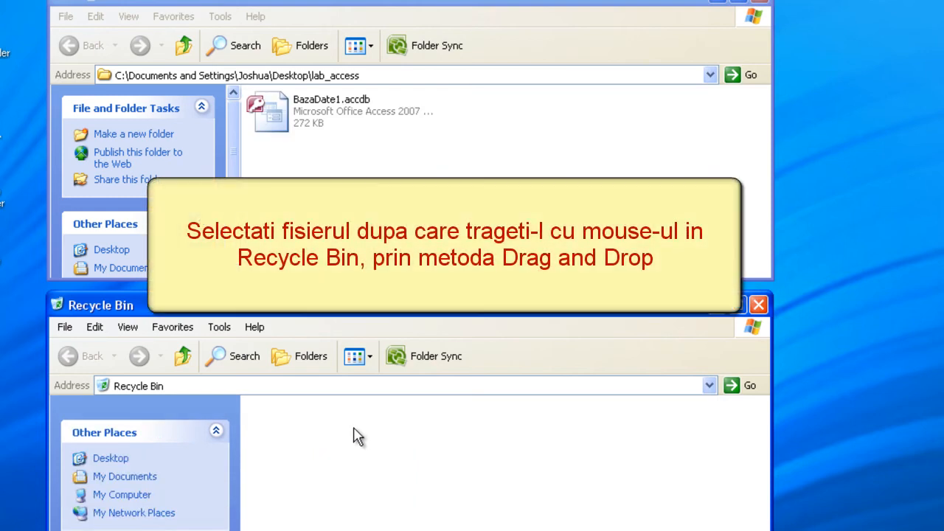
pyautogui.moveTo(332, 116)
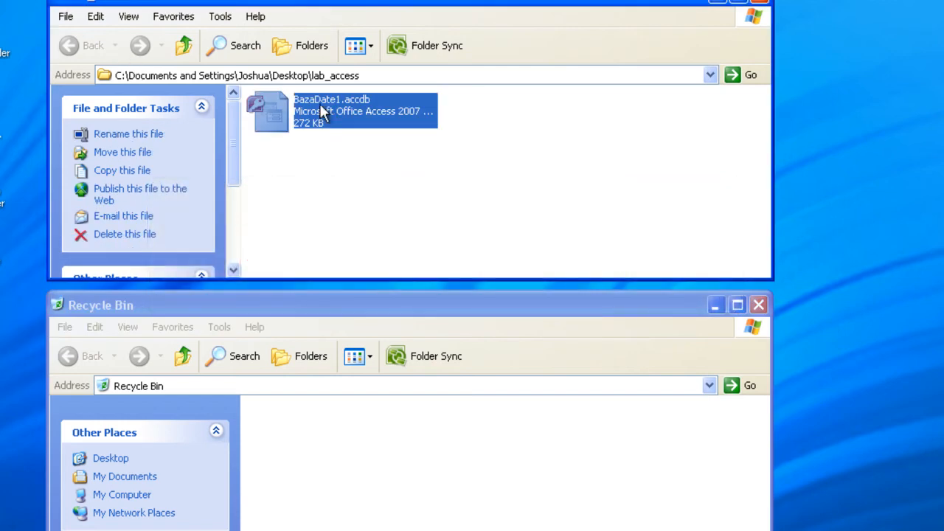
pyautogui.moveTo(351, 454)
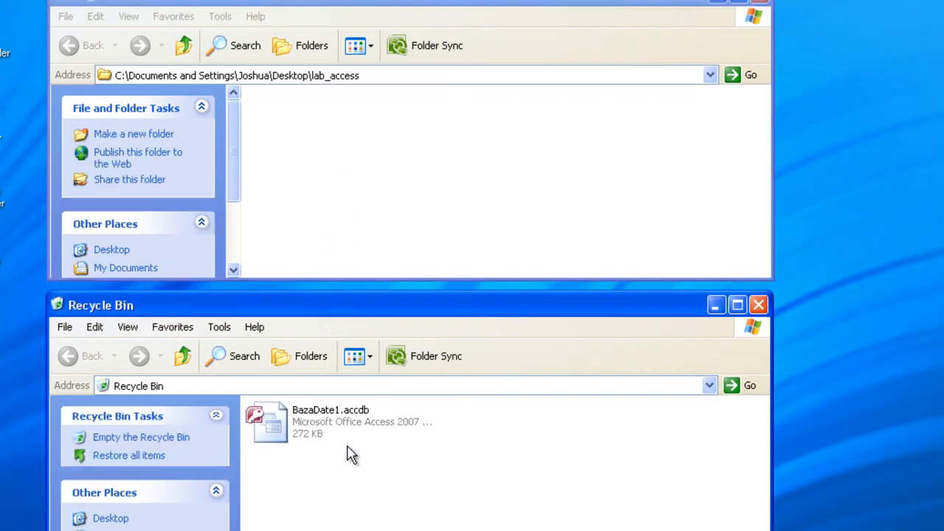
# Select BazaDate1.accdb inside the Recycle Bin after dragging it there
pyautogui.click(339, 420)
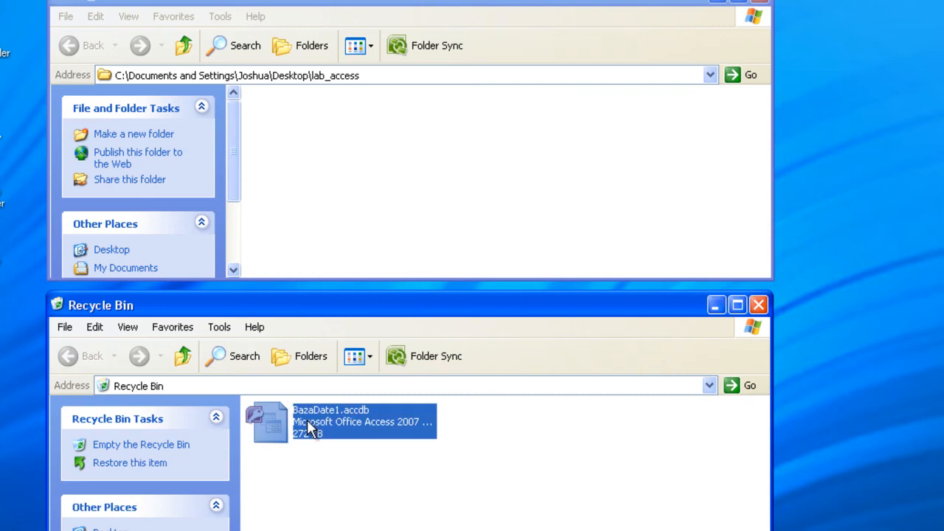
pyautogui.moveTo(316, 439)
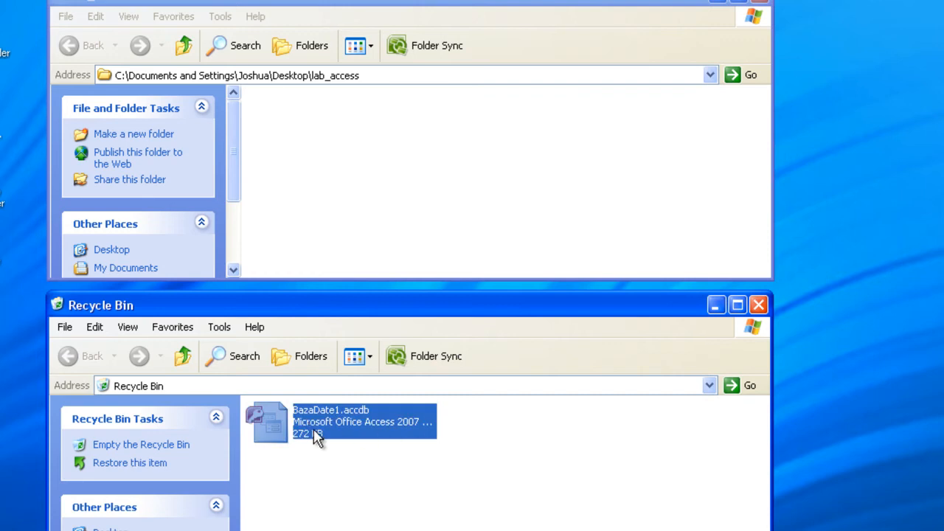
pyautogui.moveTo(336, 165)
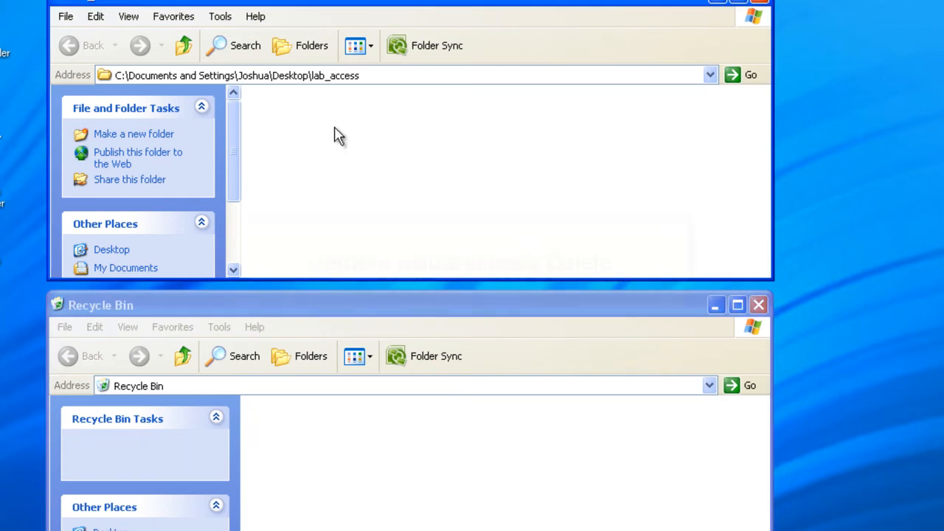
# Delete BazaDate1.accdb with the Delete key, then restore it with Edit > Undo Delete
pyautogui.click(332, 110)
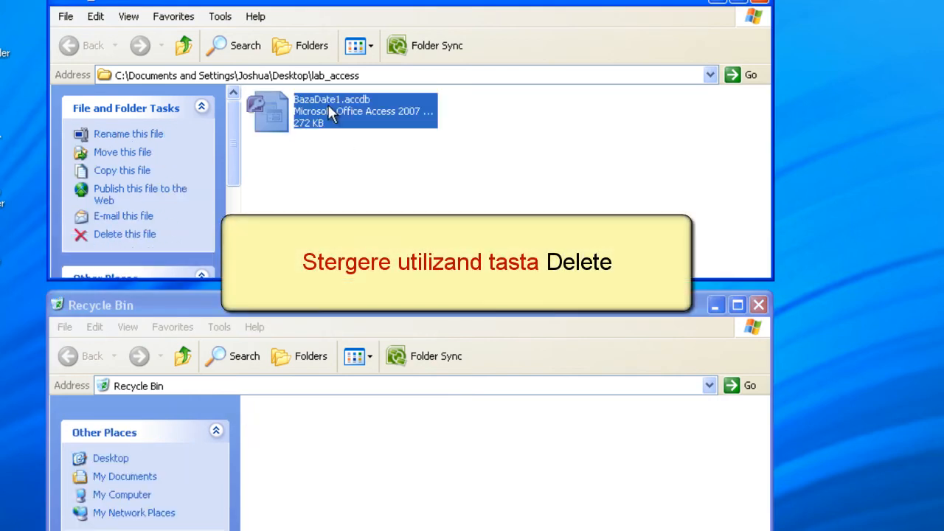
pyautogui.moveTo(617, 133)
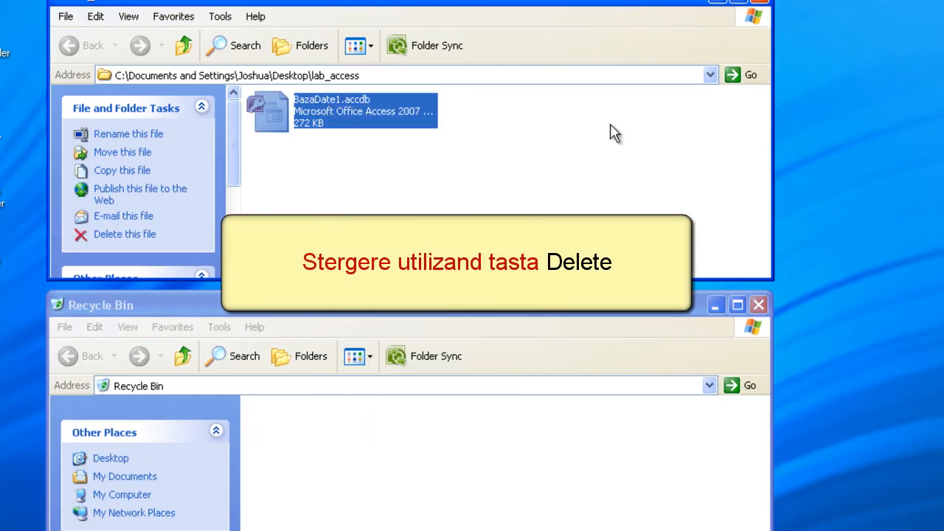
pyautogui.moveTo(651, 171)
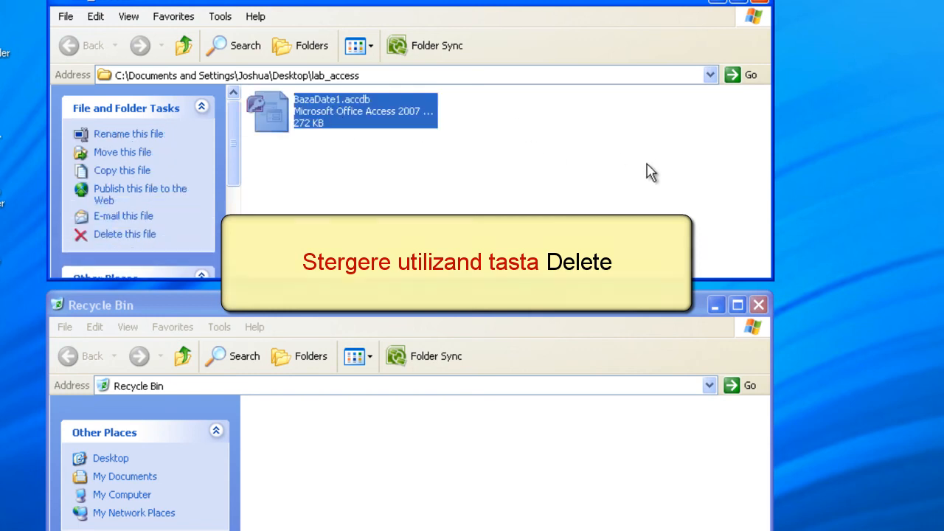
pyautogui.press('Delete')
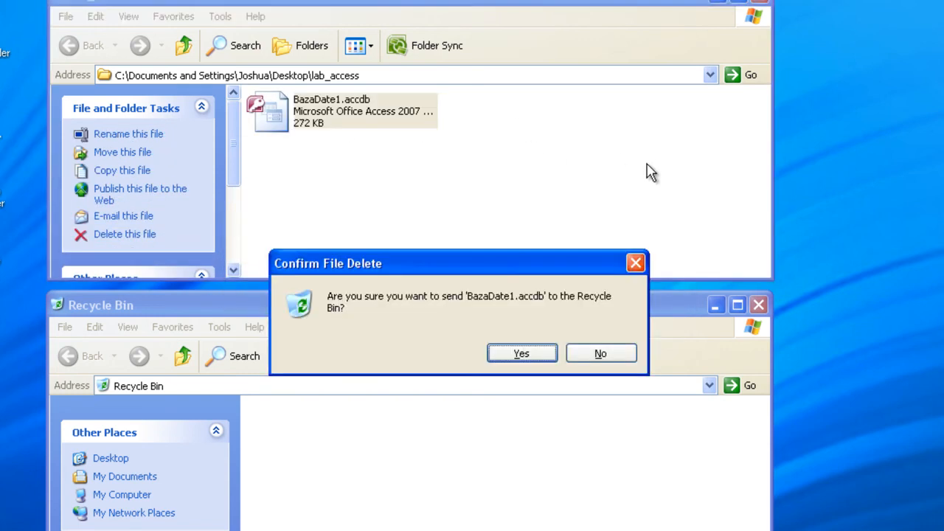
pyautogui.moveTo(523, 354)
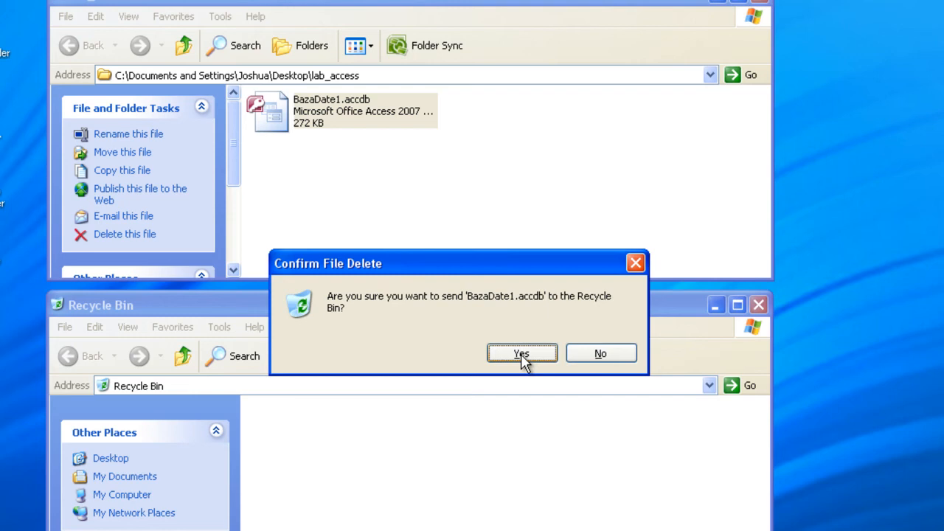
pyautogui.click(522, 354)
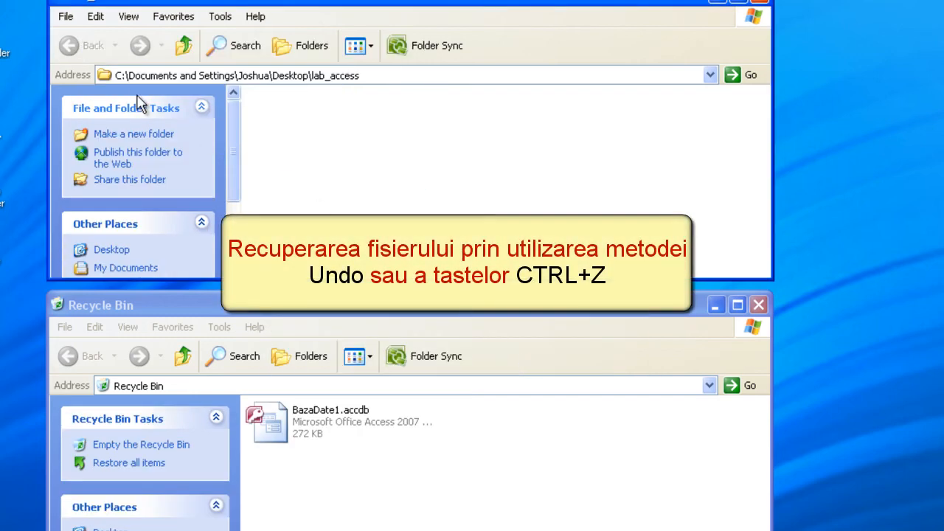
pyautogui.click(94, 16)
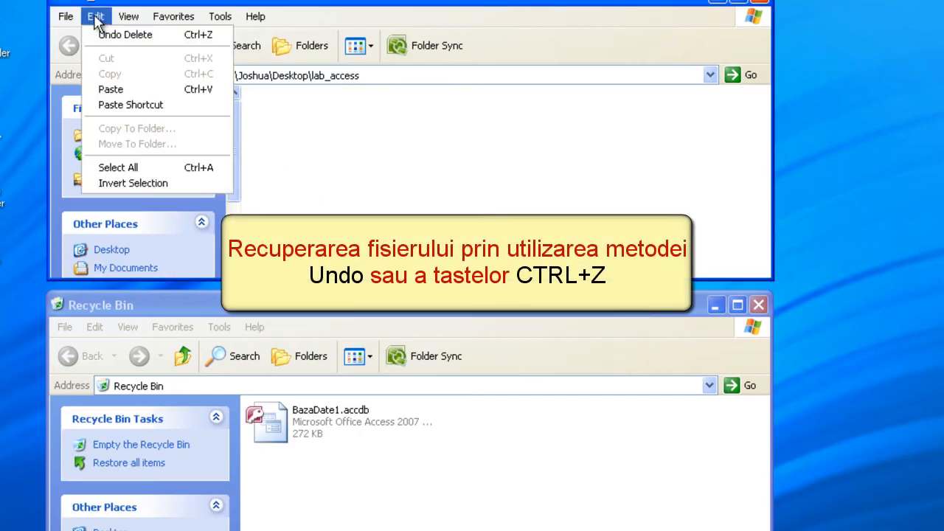
pyautogui.click(124, 35)
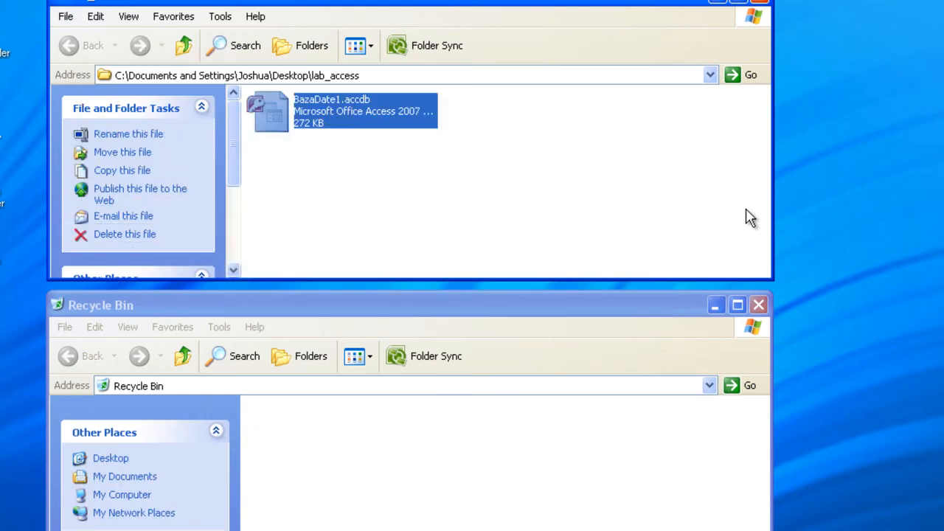
# Delete BazaDate1.accdb again and restore it with Ctrl+Z
pyautogui.click(124, 233)
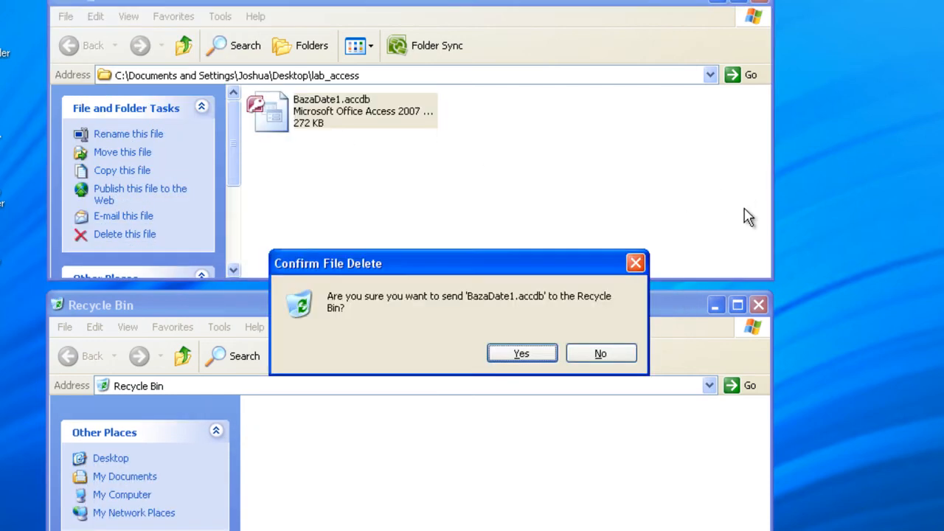
pyautogui.click(522, 354)
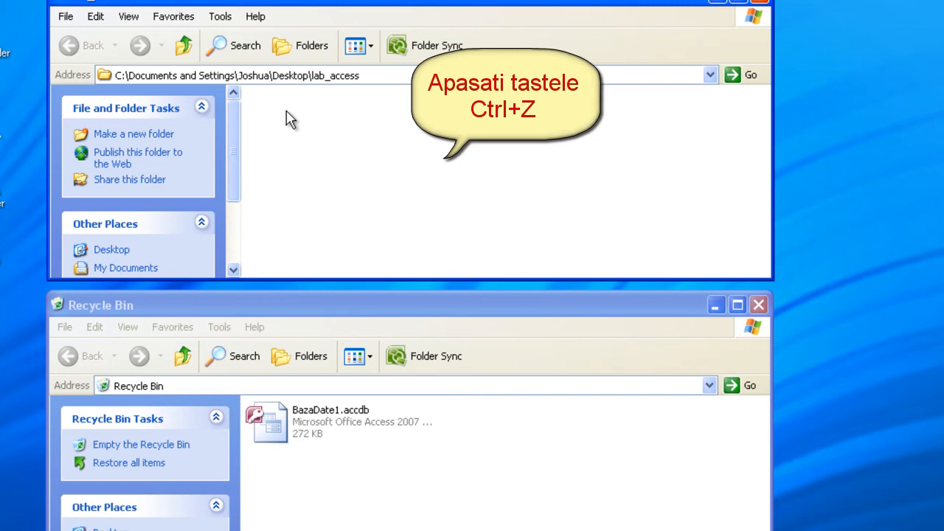
pyautogui.press('ctrl+z')
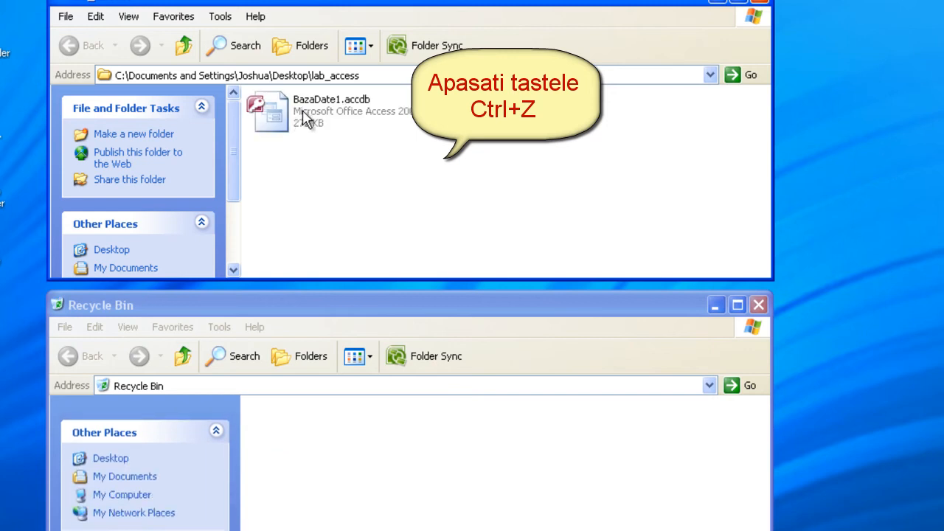
# Rename the database file in lab_access to BazaDate1_2.accdb
pyautogui.press('ctrl+z')
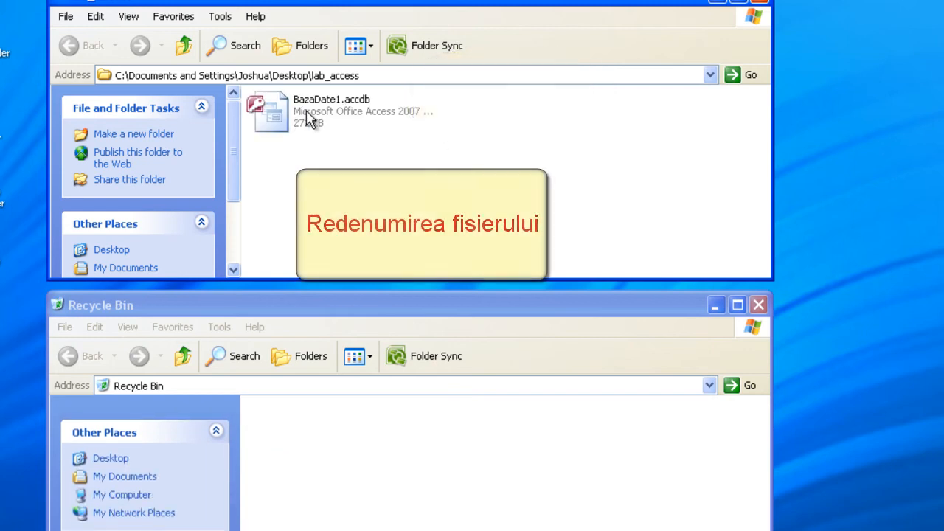
pyautogui.click(332, 111)
pyautogui.write('_')
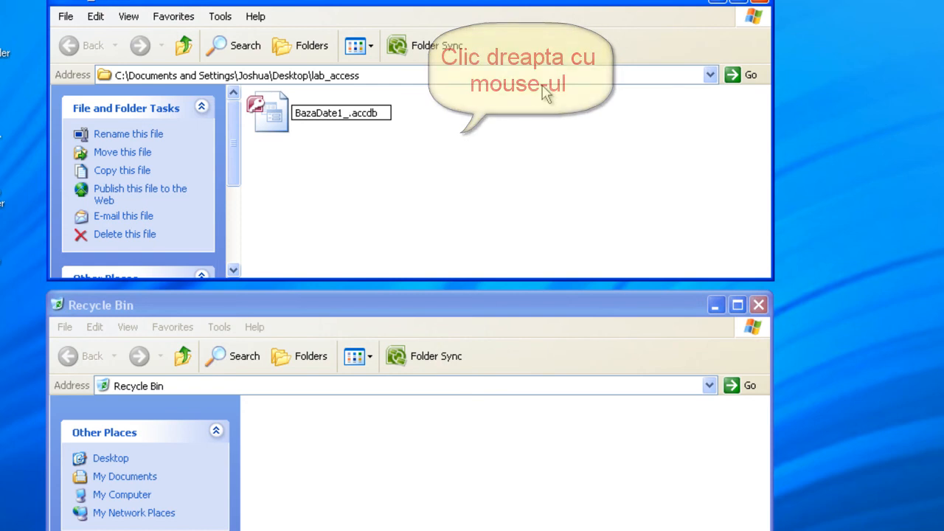
pyautogui.write('2')
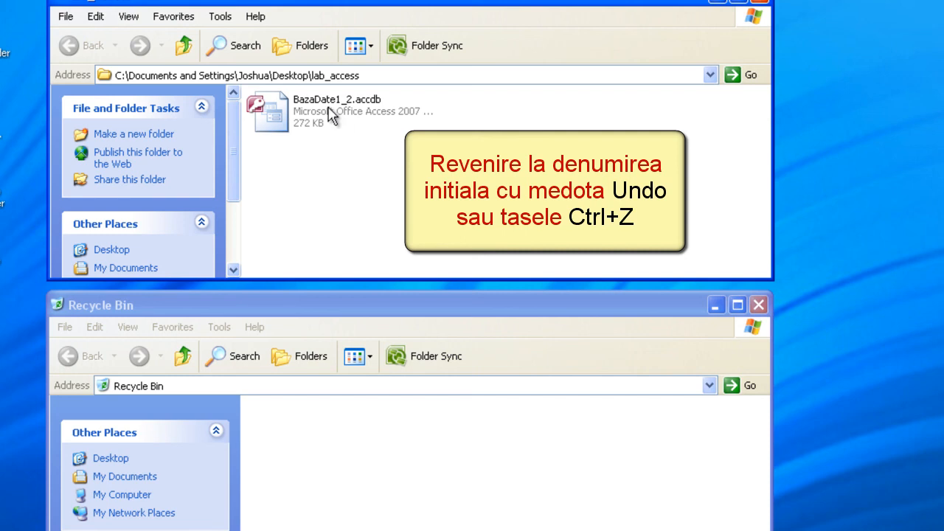
# Undo the rename so the file is BazaDate1.accdb again via Edit > Undo Rename
pyautogui.click(336, 111)
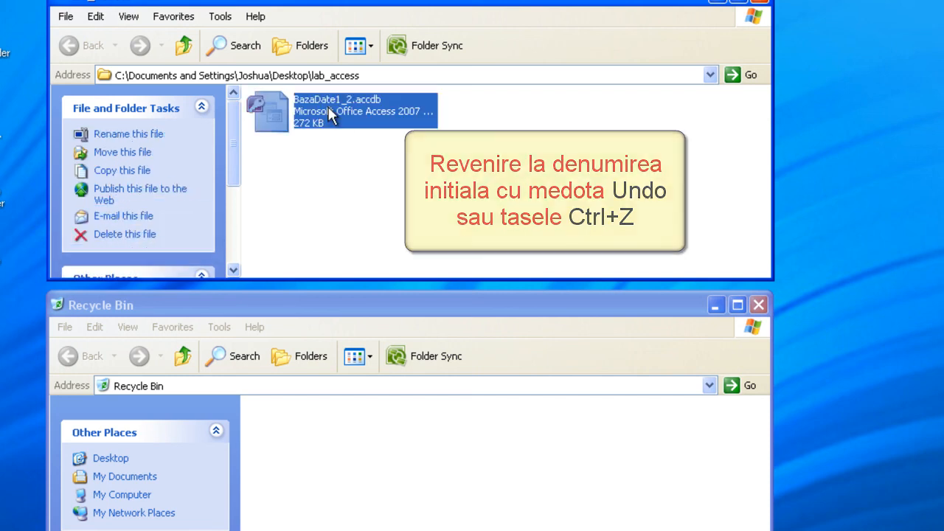
pyautogui.click(95, 15)
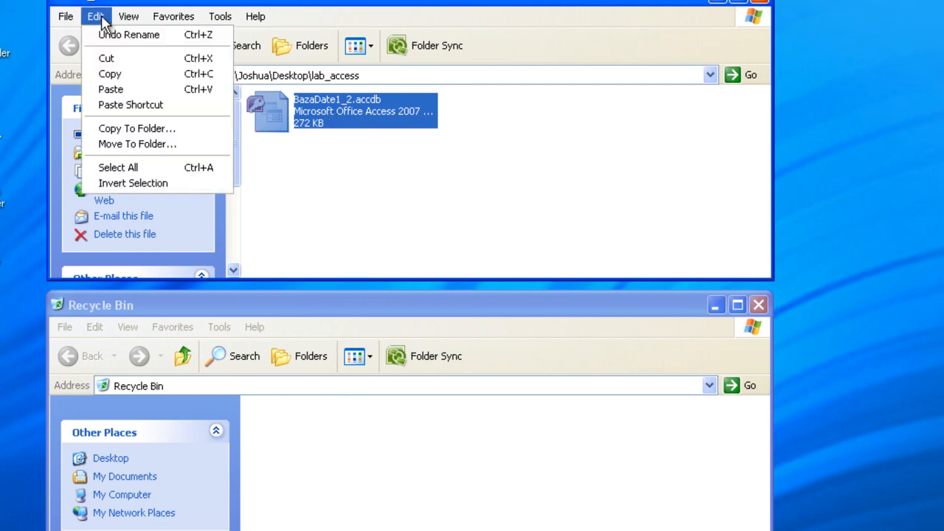
pyautogui.moveTo(130, 36)
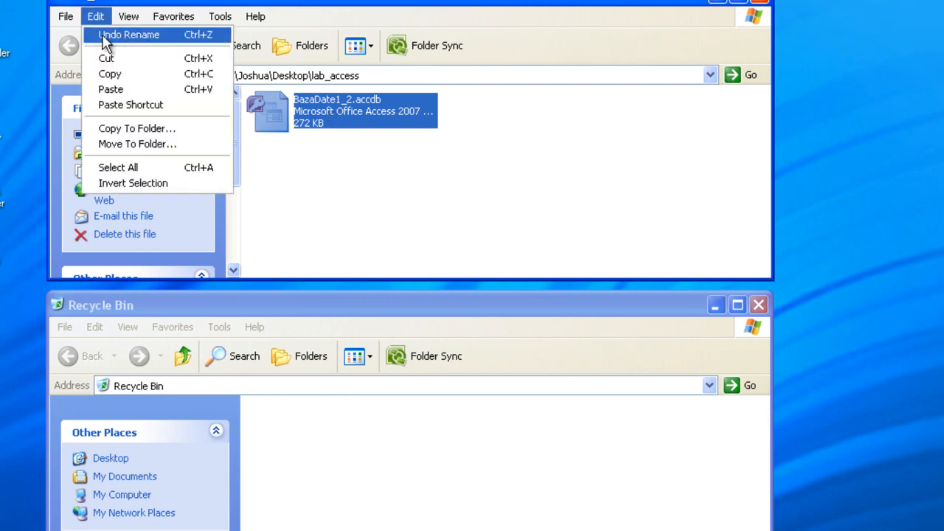
pyautogui.moveTo(150, 38)
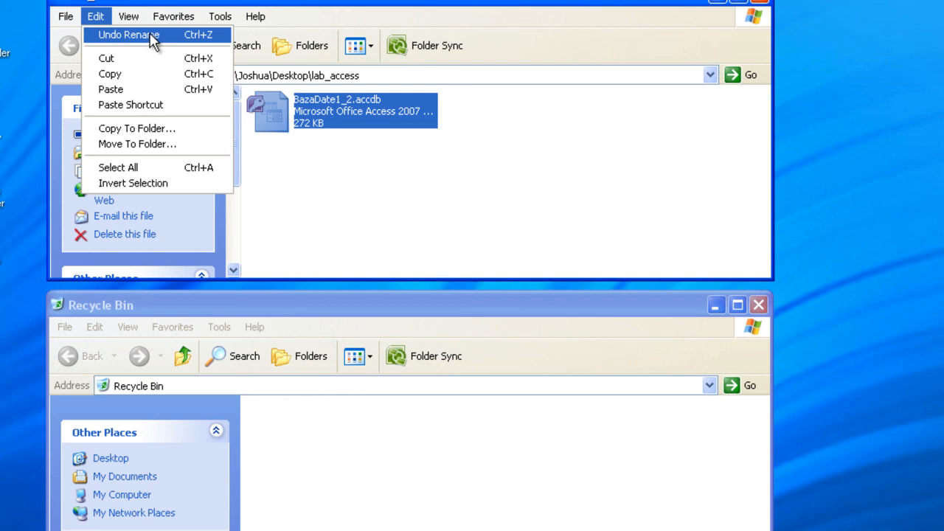
pyautogui.click(128, 35)
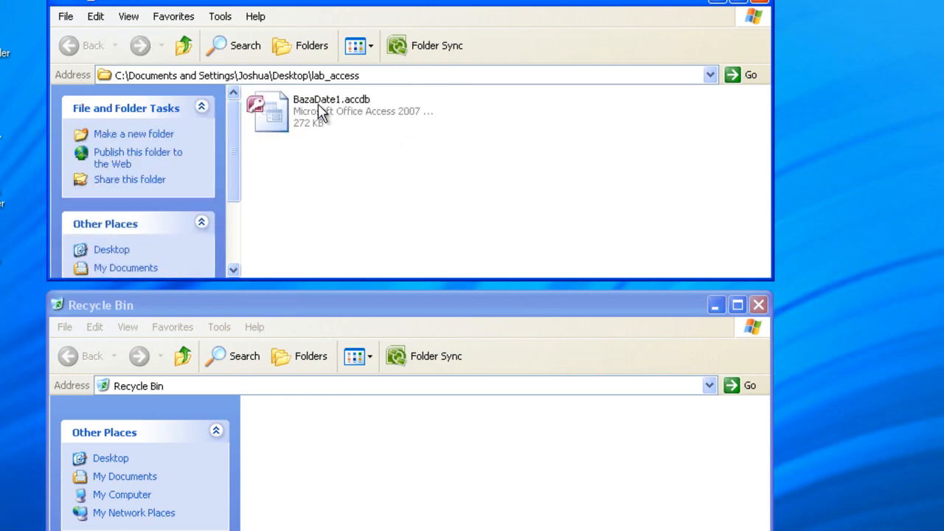
pyautogui.click(332, 111)
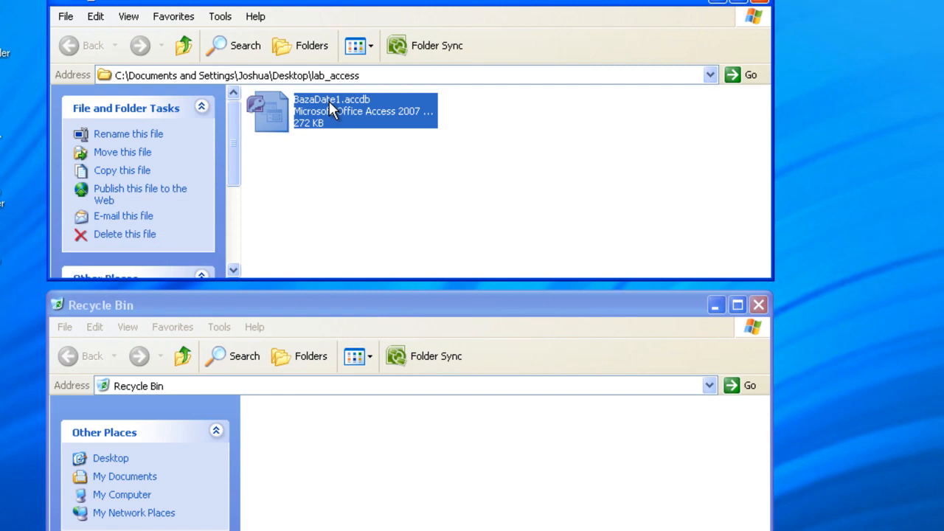
pyautogui.click(127, 133)
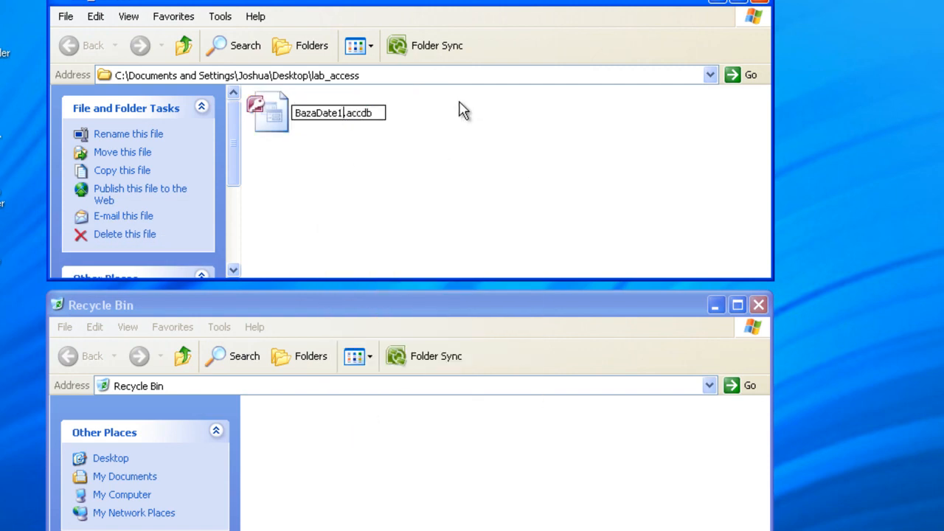
pyautogui.write('_2')
pyautogui.press('Return')
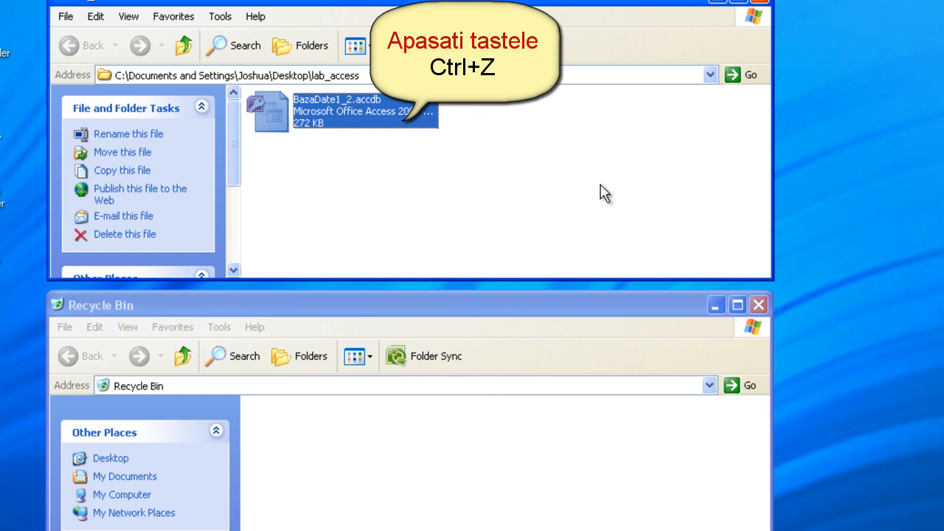
pyautogui.press('ctrl+z')
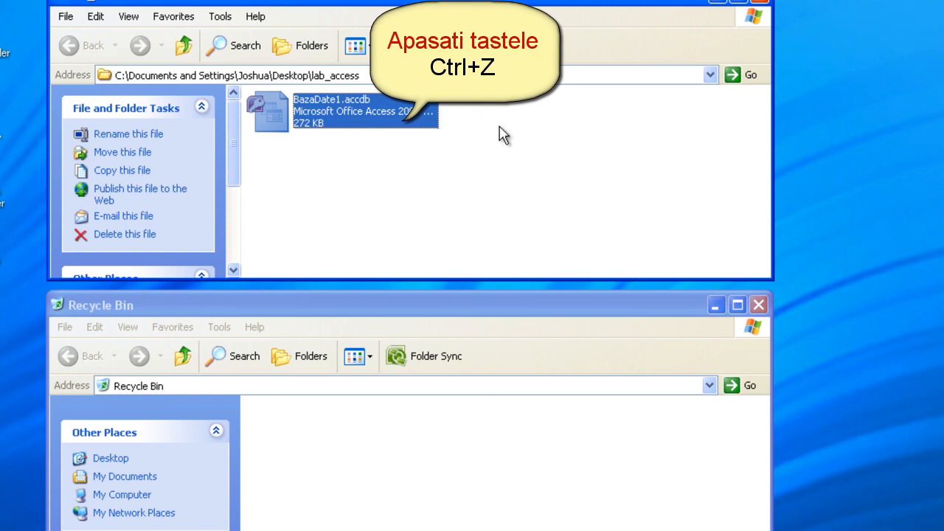
pyautogui.press('ctrl+z')
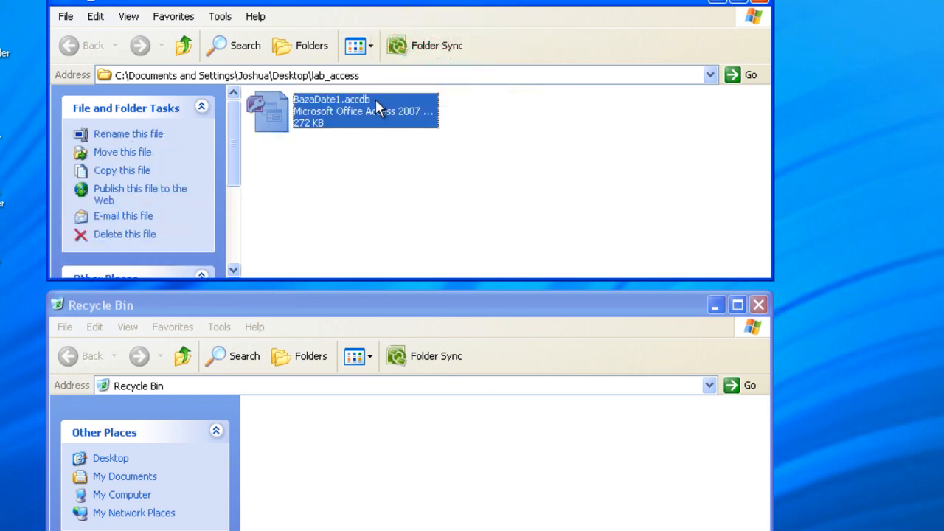